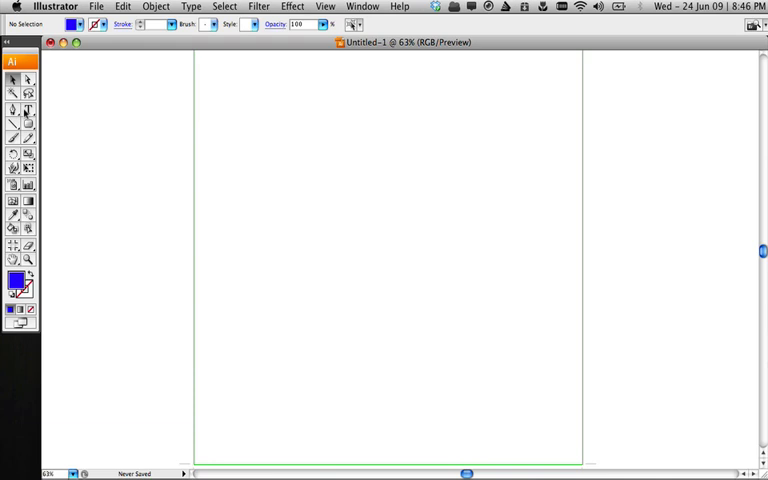
mouse_move(28, 110)
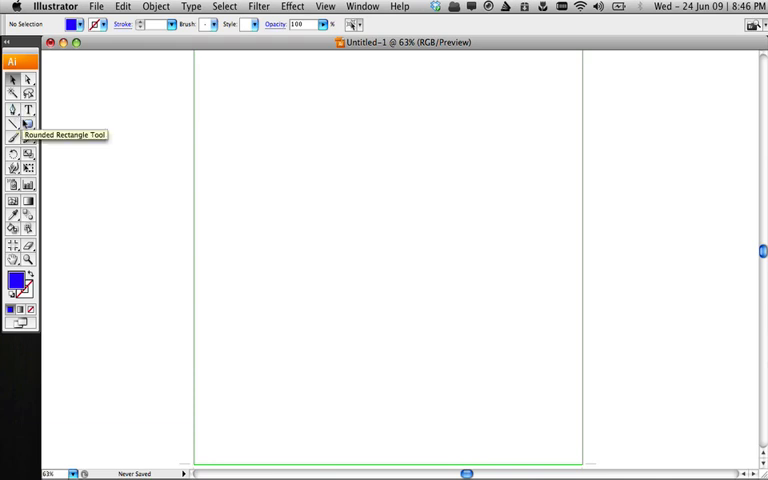
Choose the Rounded Rectangle Tool from the shape tool flyout.
click(28, 124)
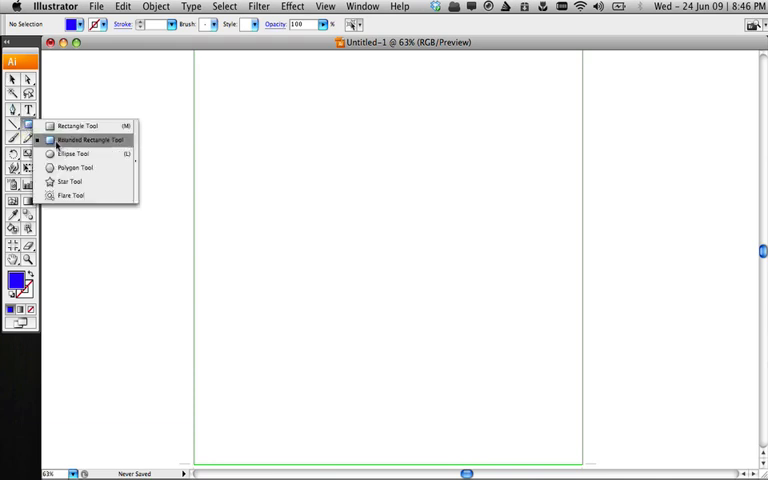
click(85, 139)
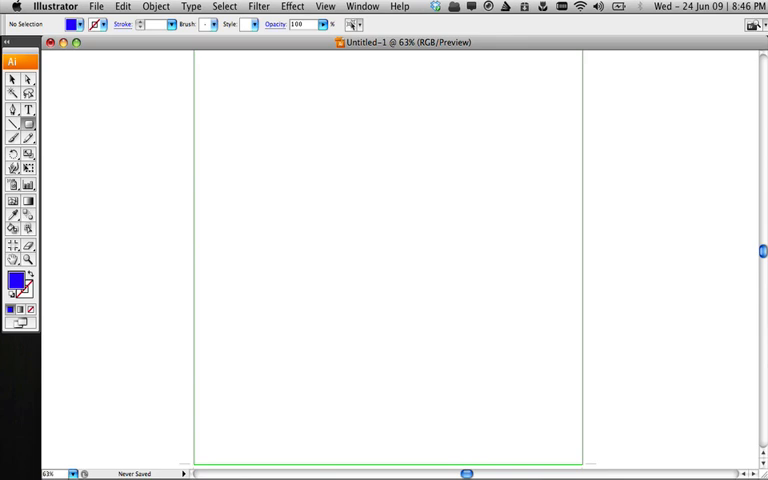
drag(233, 133, 543, 265)
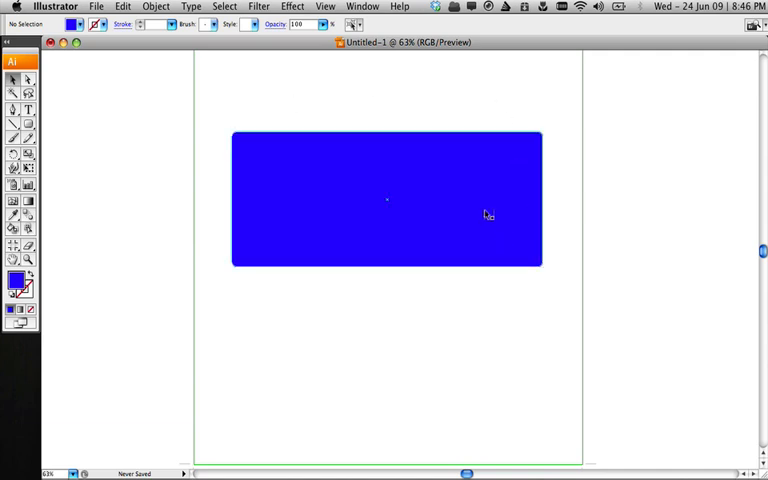
drag(488, 214, 563, 355)
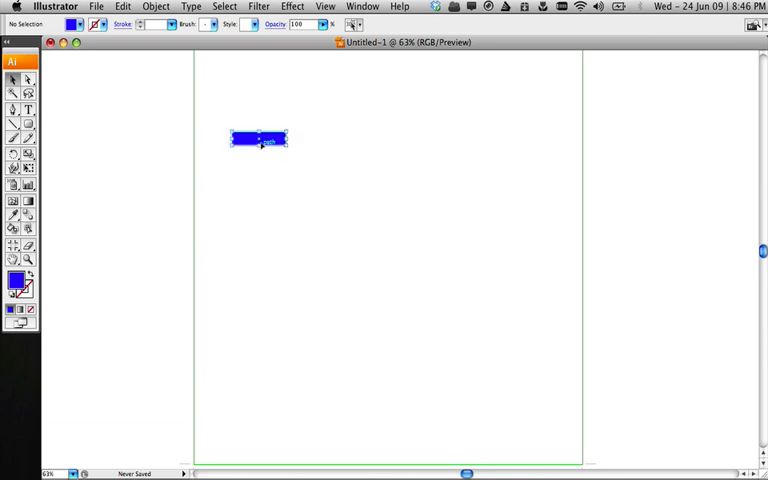
key(Delete)
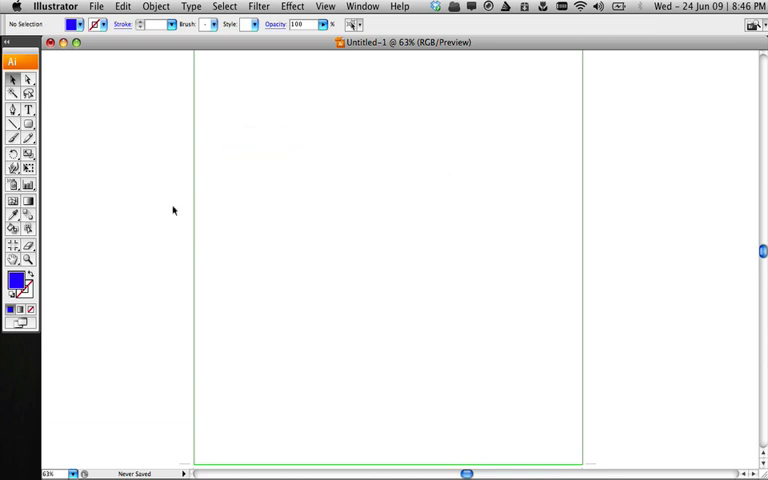
Draw a large square-cornered blue rectangle in the upper artboard with the Rectangle Tool.
click(28, 124)
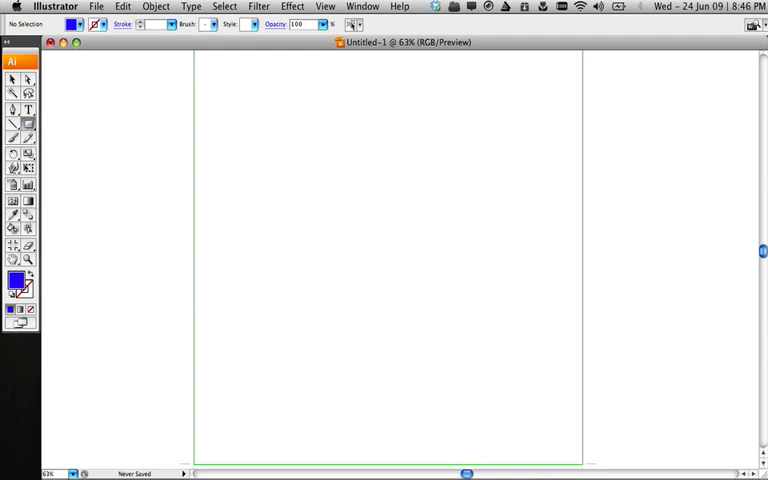
drag(234, 133, 546, 280)
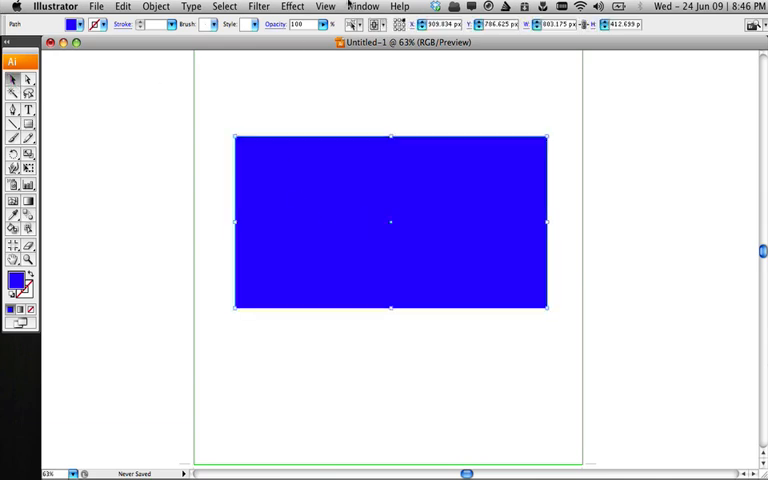
Apply Effect > Stylize > Round Corners with a 25 px radius to the rectangle.
click(292, 6)
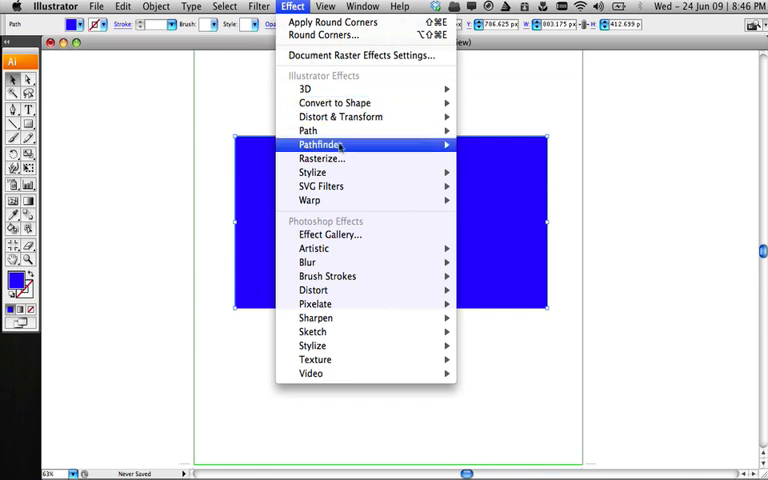
mouse_move(312, 172)
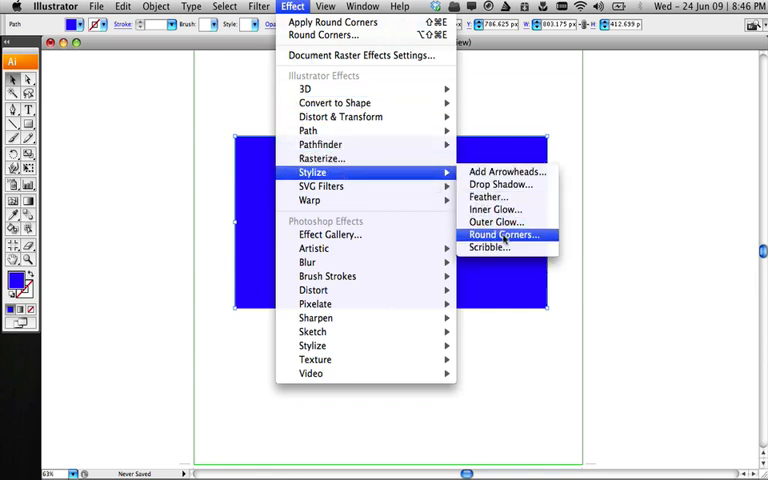
click(502, 234)
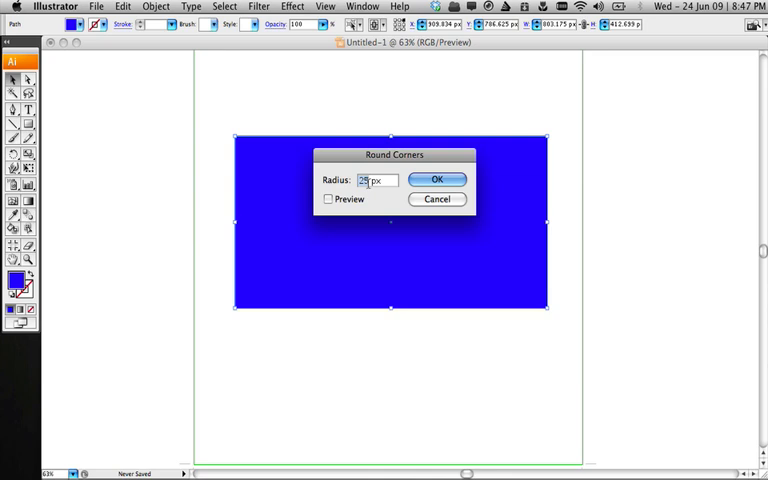
click(436, 179)
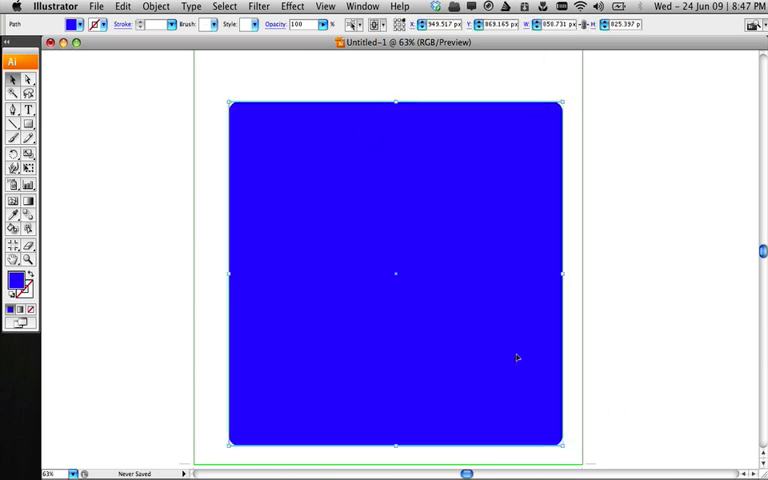
Drag the bounding box corner to scale the rounded rectangle up across the artboard.
drag(230, 100, 555, 440)
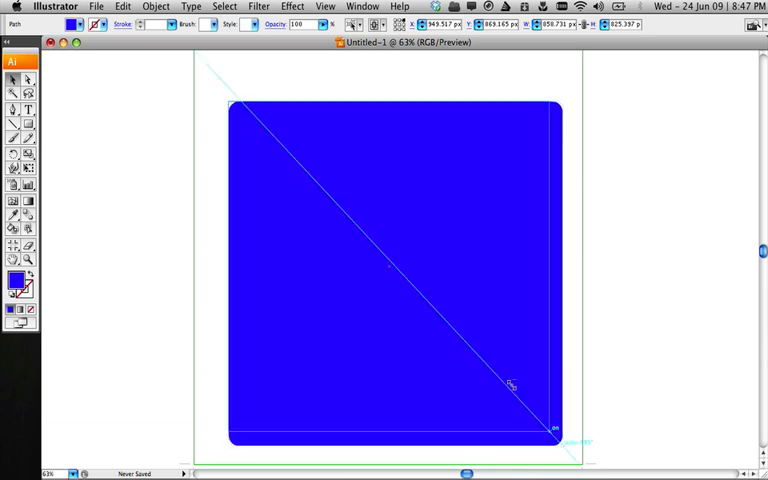